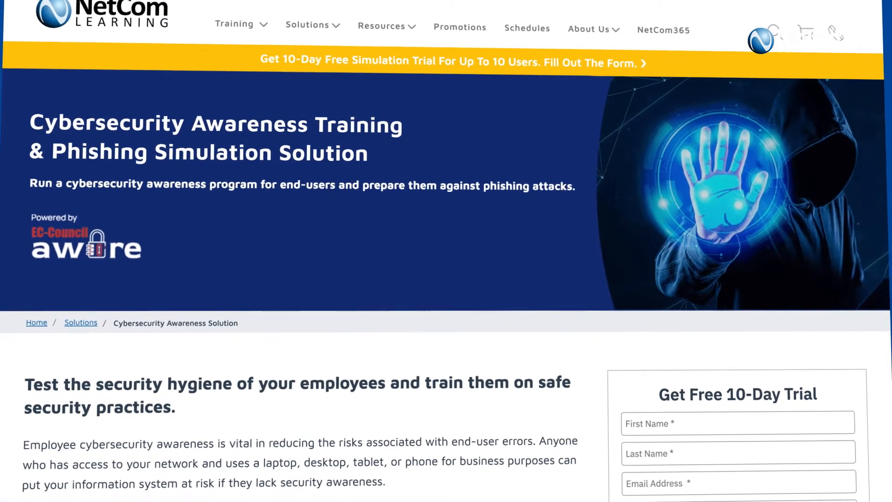
# Start a new Entice to Click email phishing campaign
pyautogui.scroll(-3)
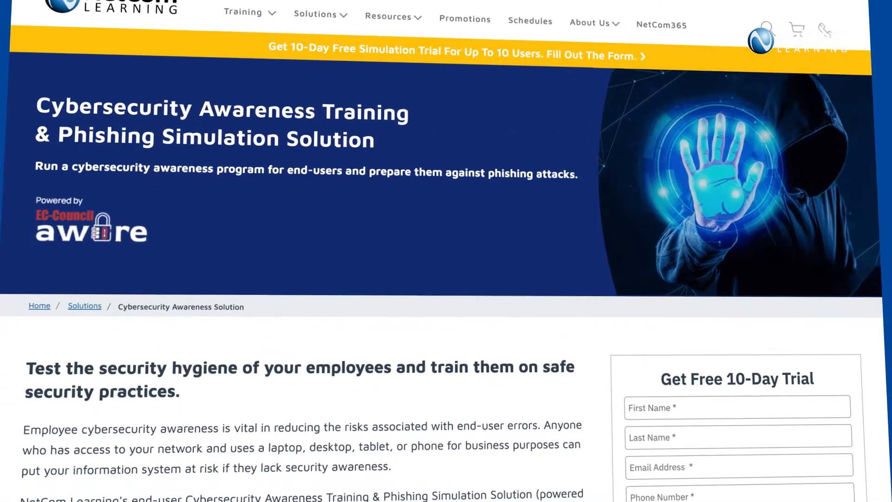
pyautogui.scroll(-3)
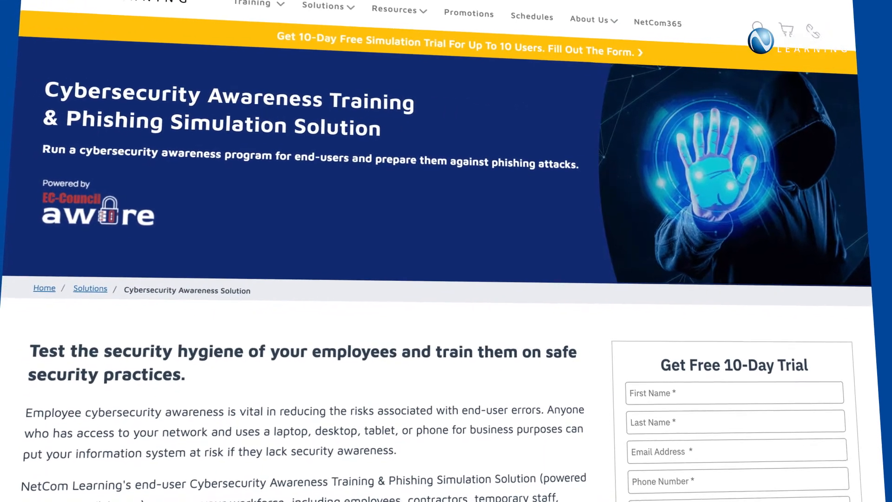
pyautogui.scroll(-3)
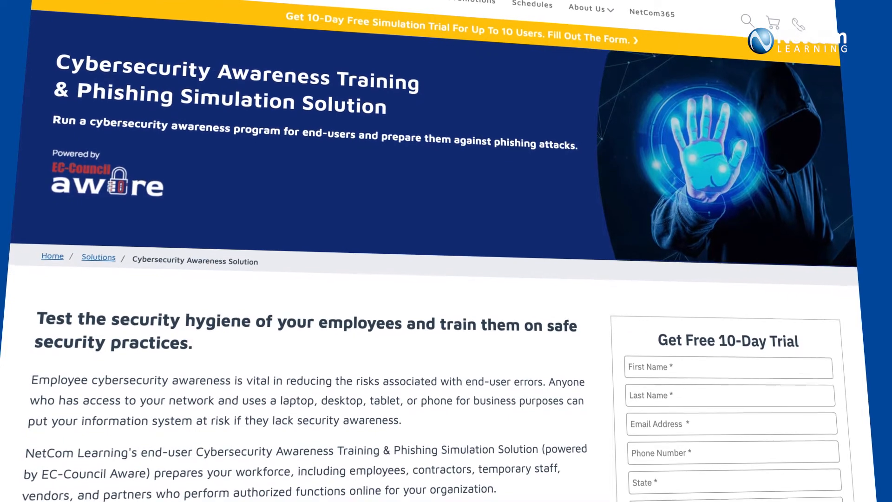
pyautogui.scroll(-3)
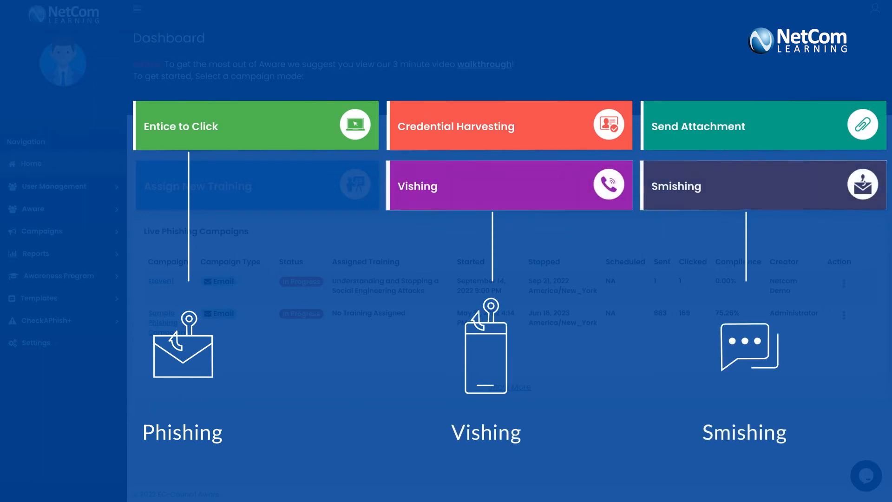
pyautogui.click(255, 186)
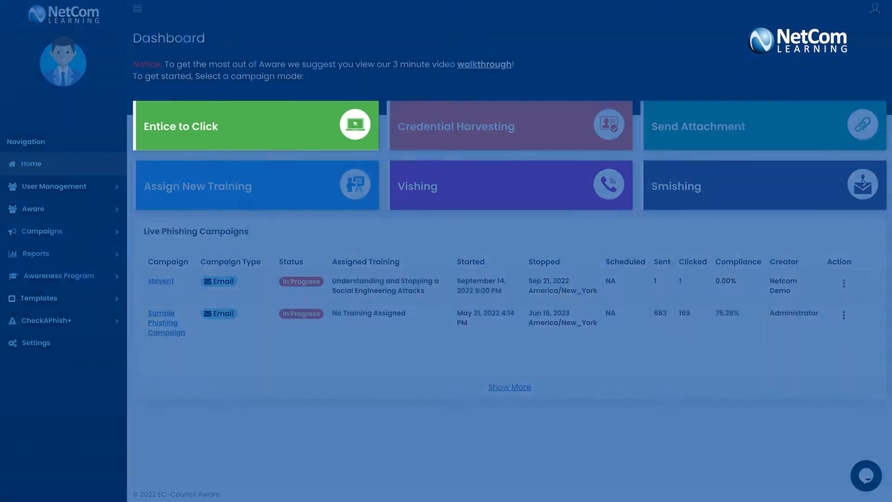
pyautogui.click(256, 126)
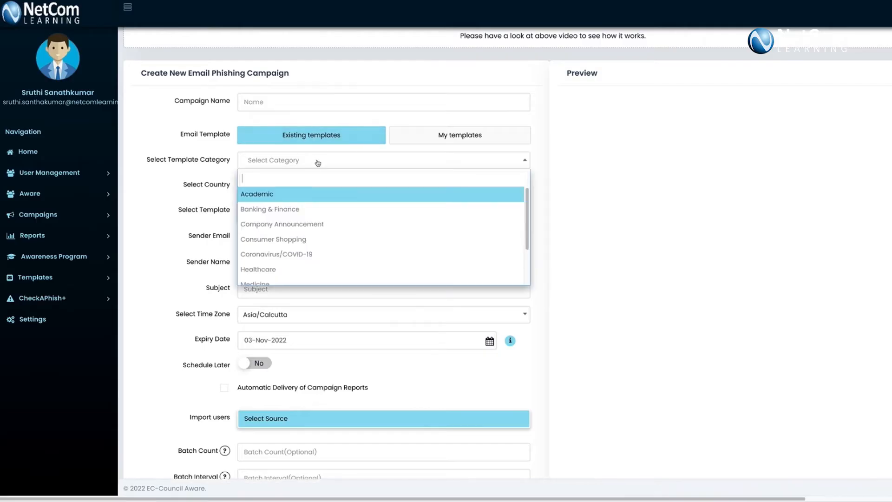
# Select the Banking & Finance category and the American Express Fraud Attempt template, showing its email preview
pyautogui.click(269, 208)
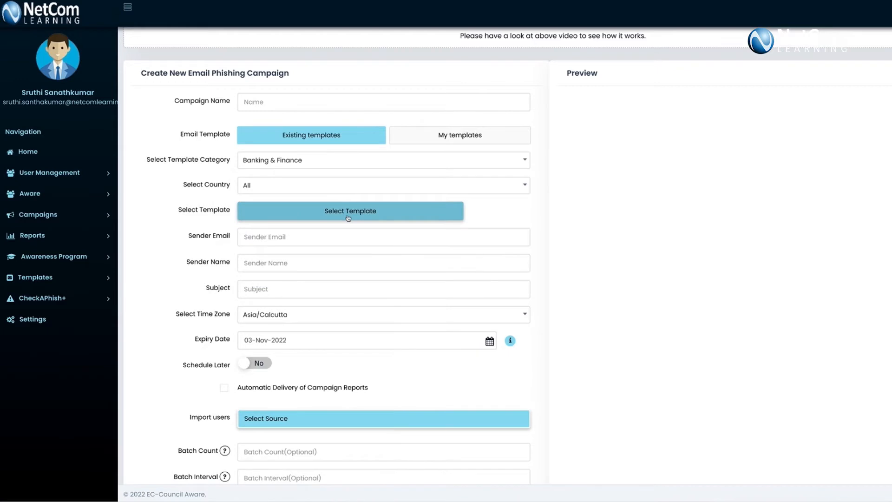
pyautogui.click(350, 210)
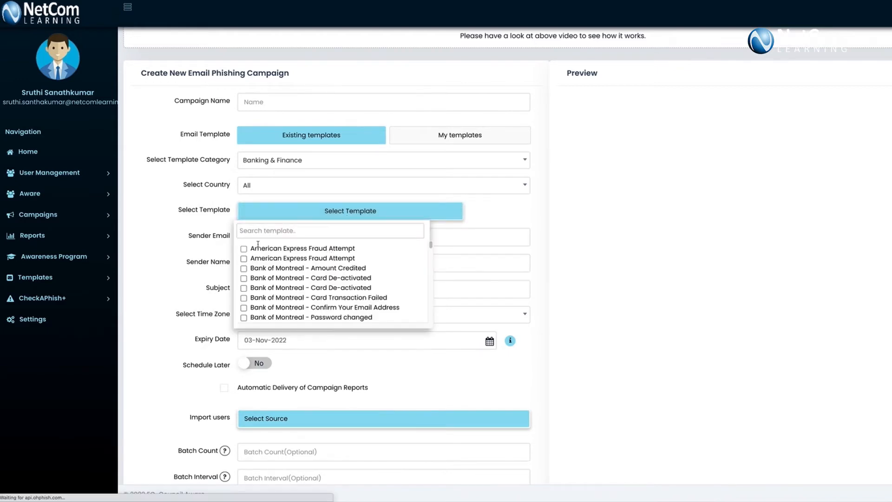
pyautogui.click(303, 248)
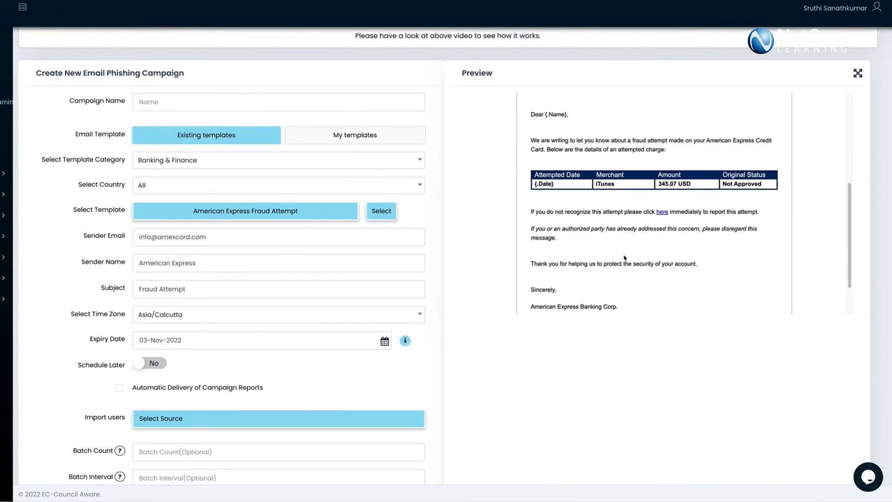
pyautogui.scroll(3)
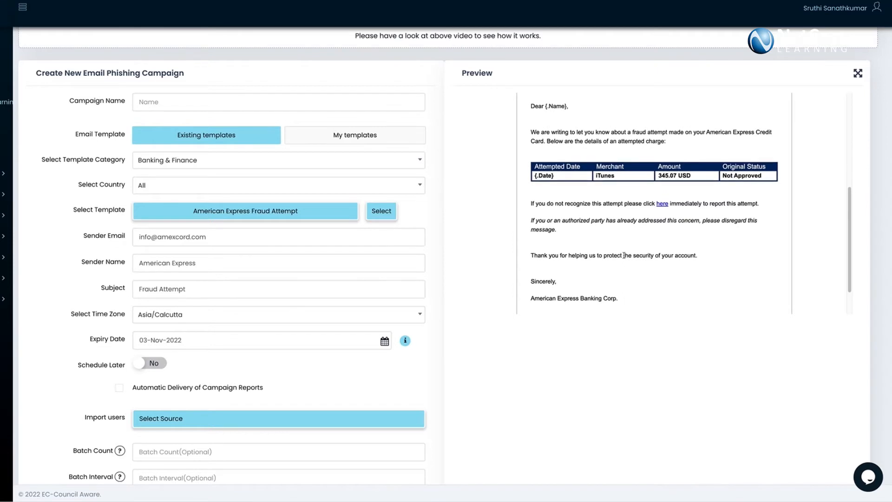
pyautogui.scroll(3)
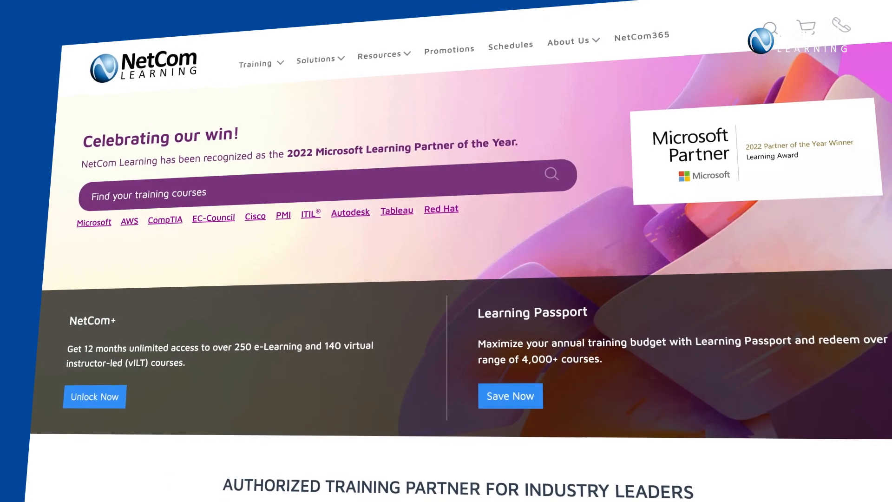
pyautogui.scroll(-3)
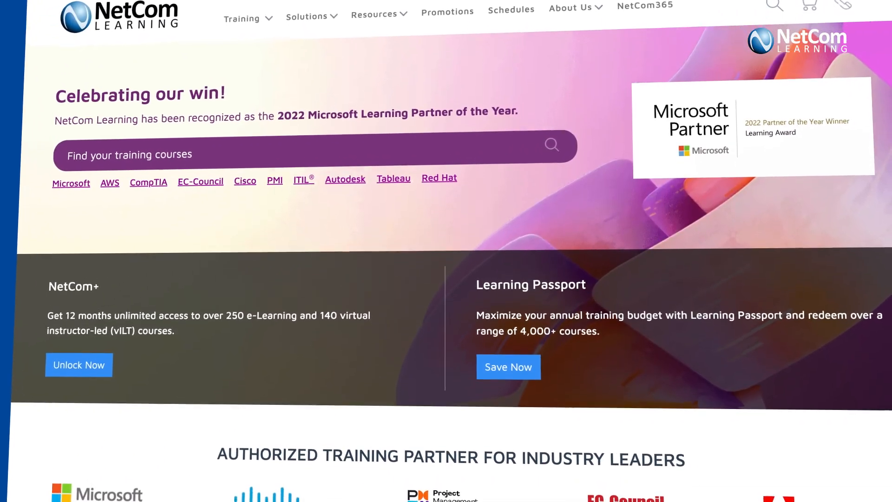
pyautogui.scroll(-3)
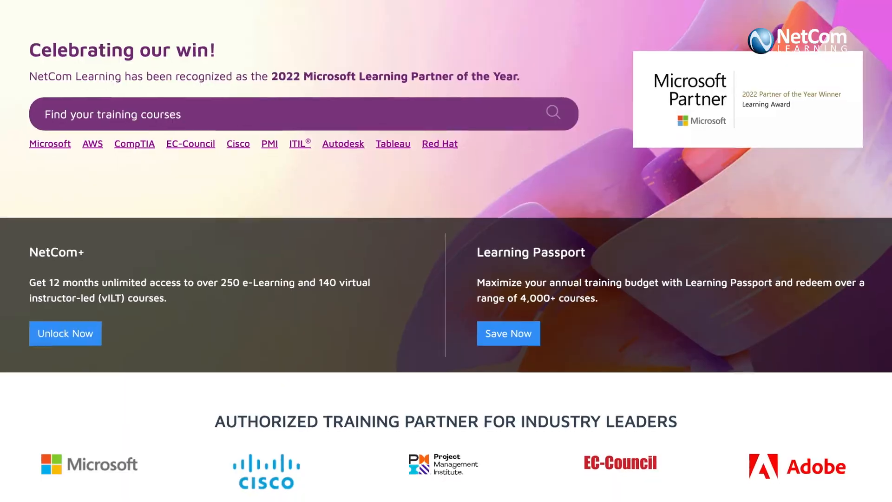